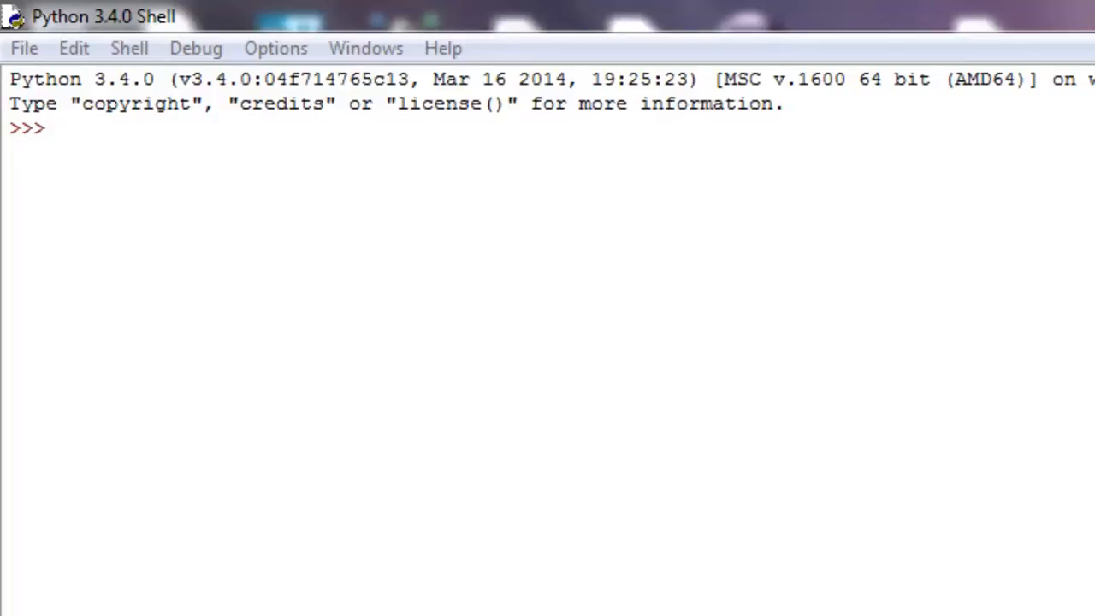
mouse_move(128, 254)
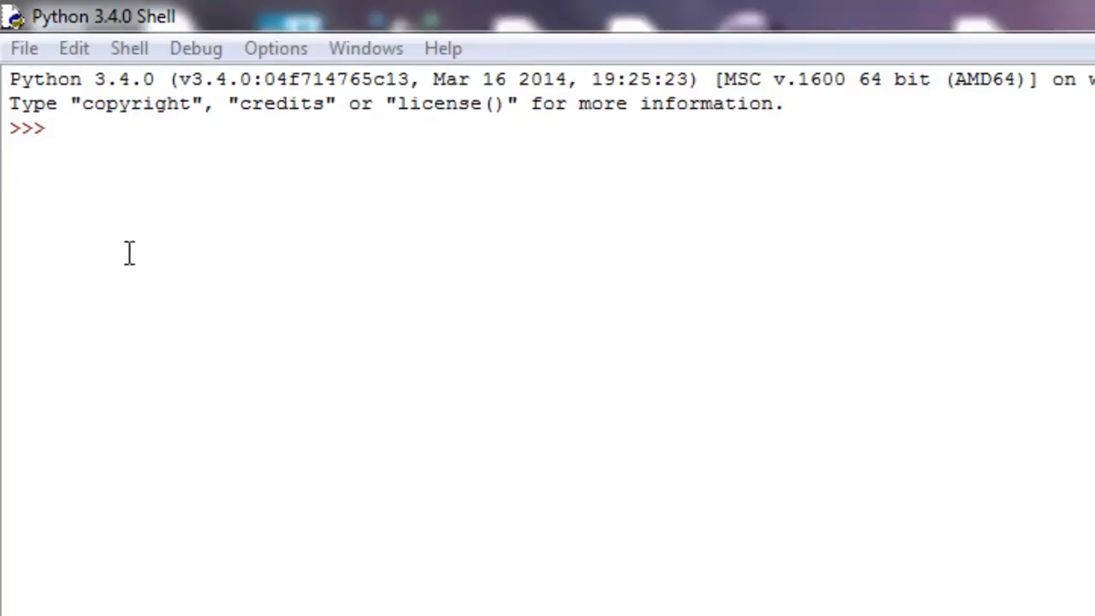
Create a new empty script window from the shell's File menu and move it over the shell
left_click(23, 48)
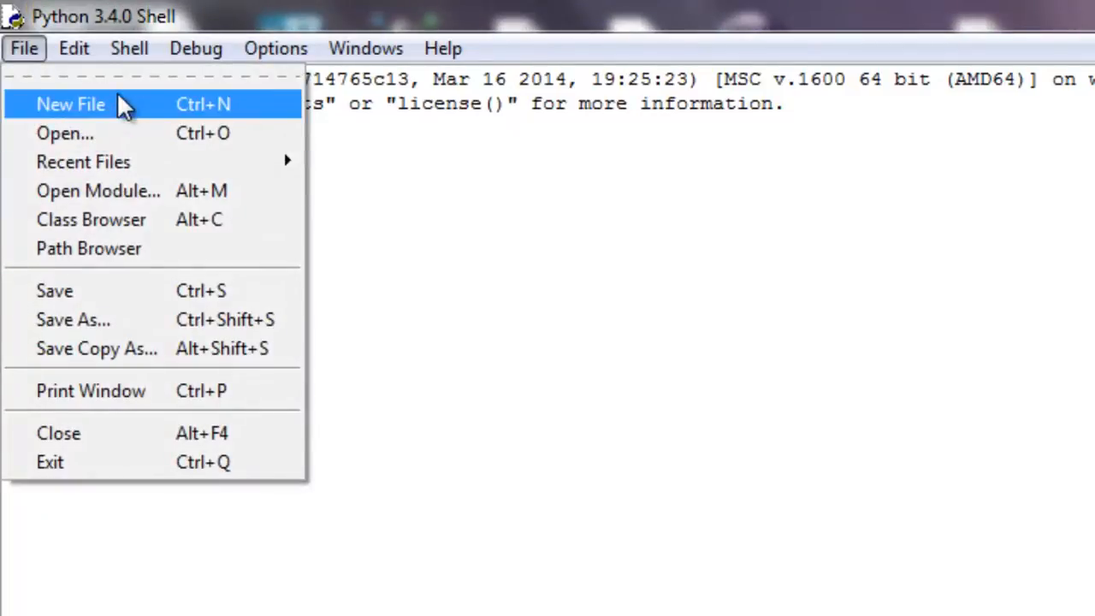
left_click(70, 105)
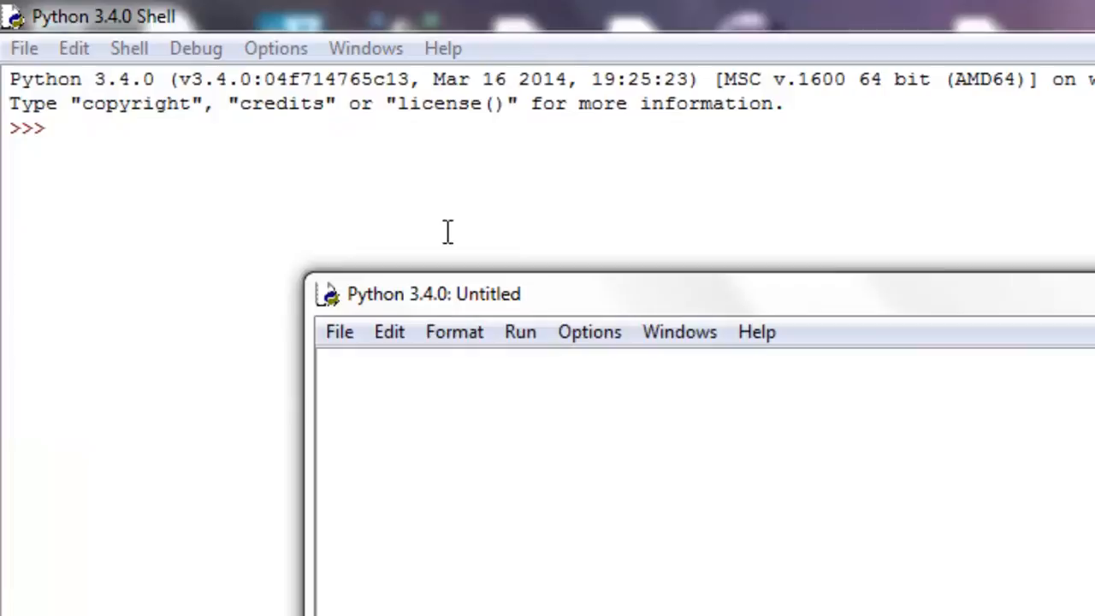
left_click_drag(433, 294, 168, 72)
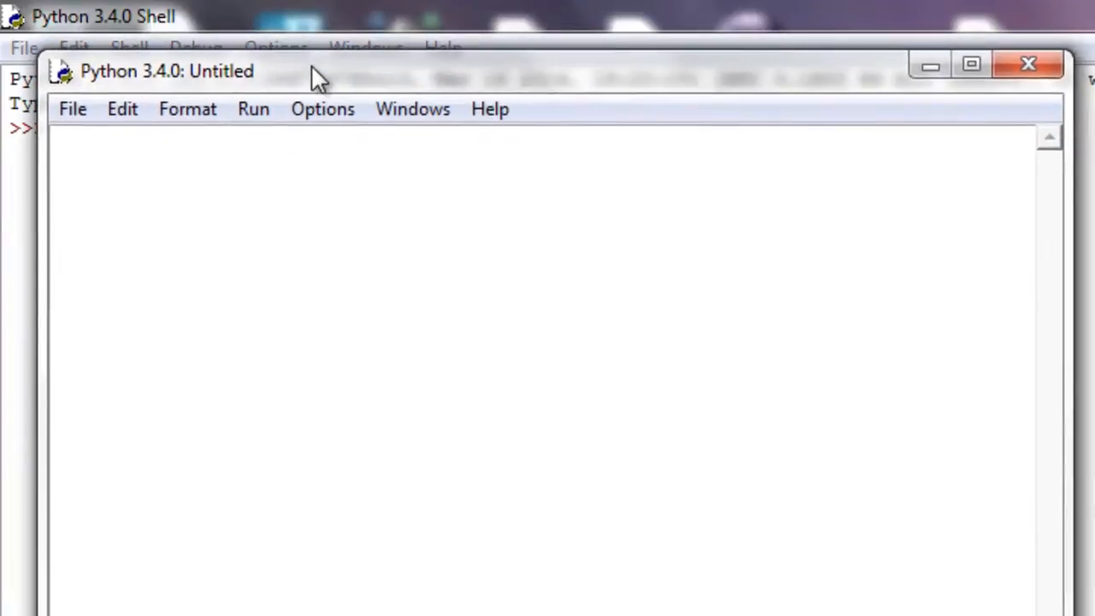
left_click(72, 110)
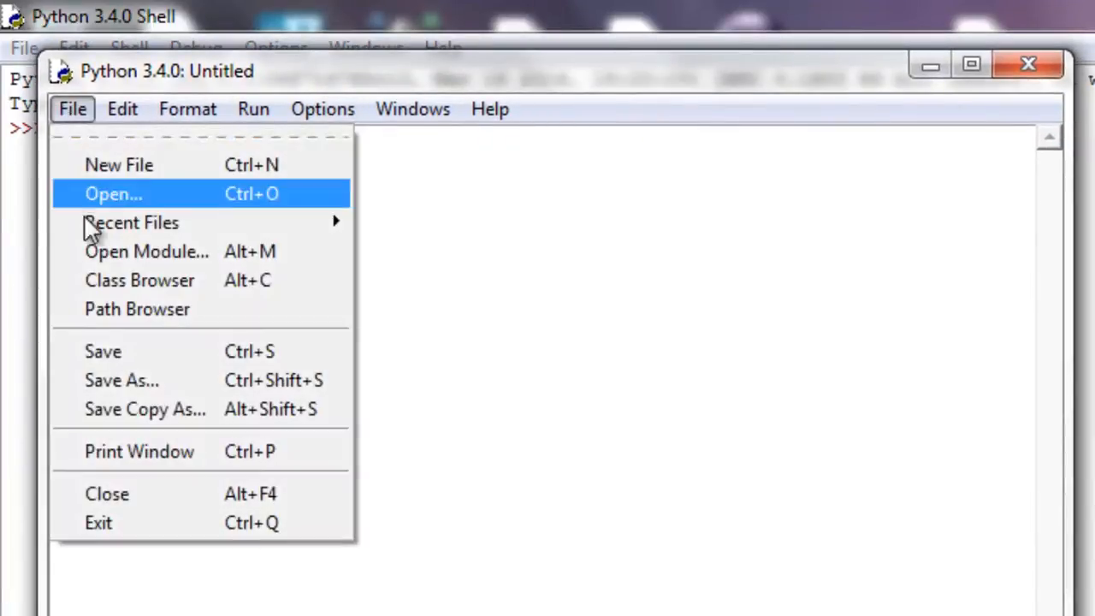
Save the empty script as comments.py in the Python34 folder via Save As
left_click(122, 380)
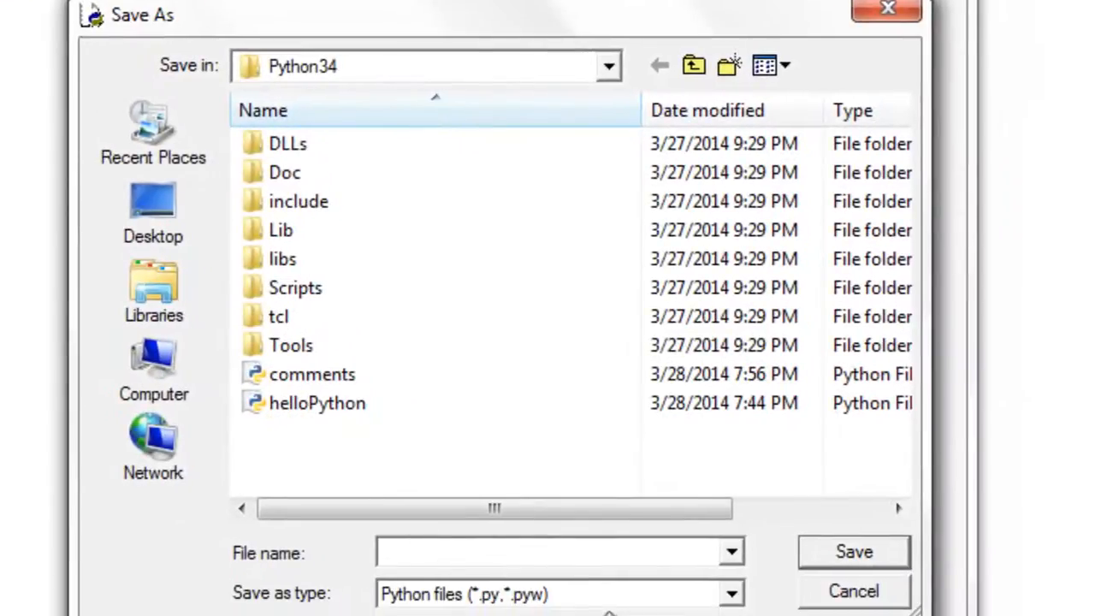
type("comm")
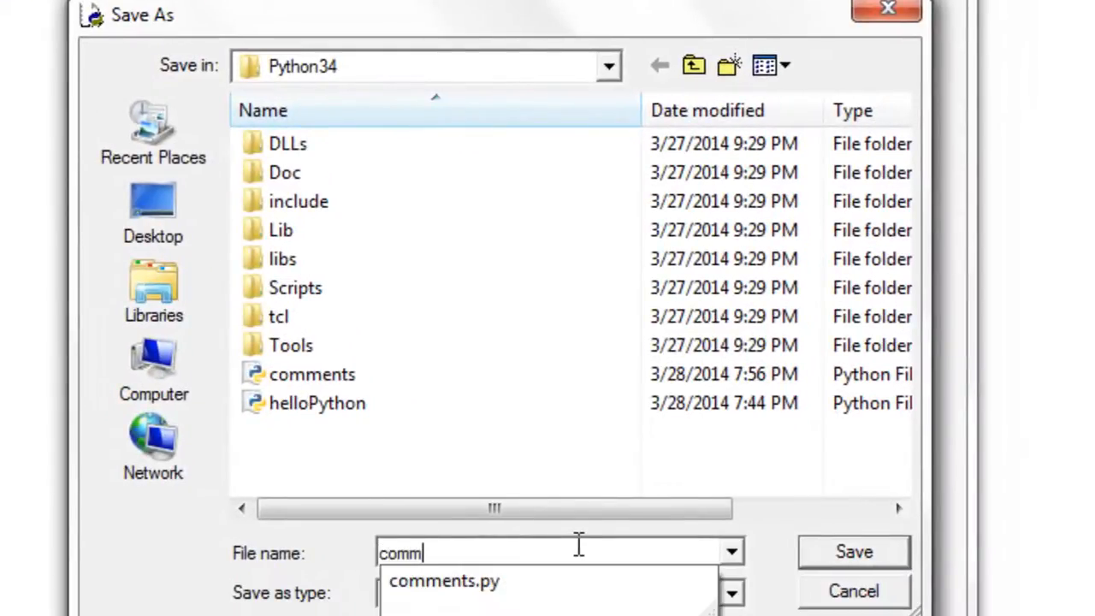
mouse_move(419, 582)
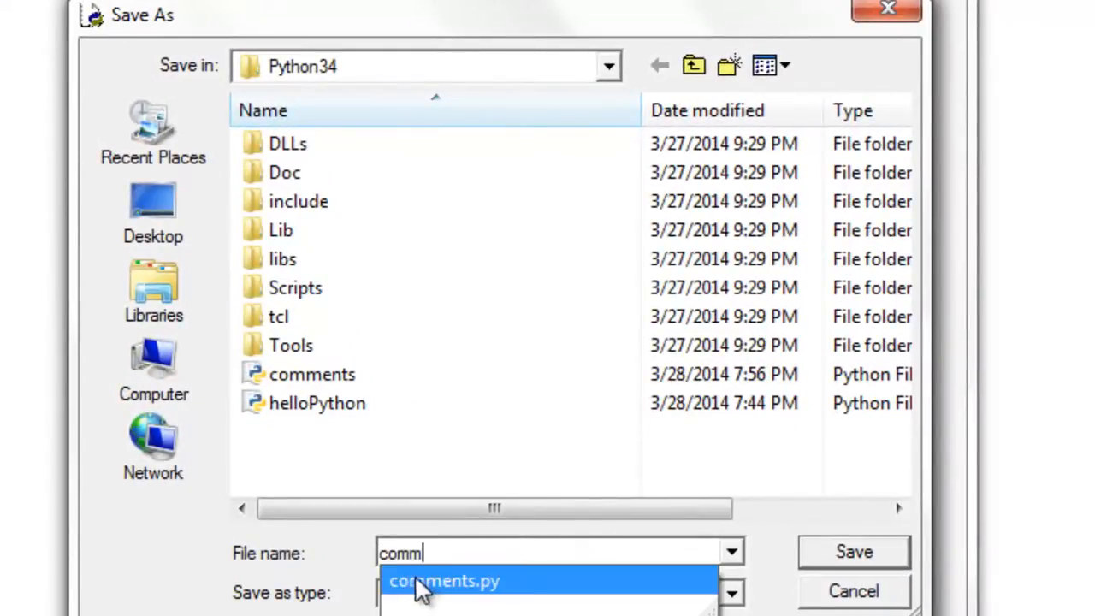
left_click(445, 582)
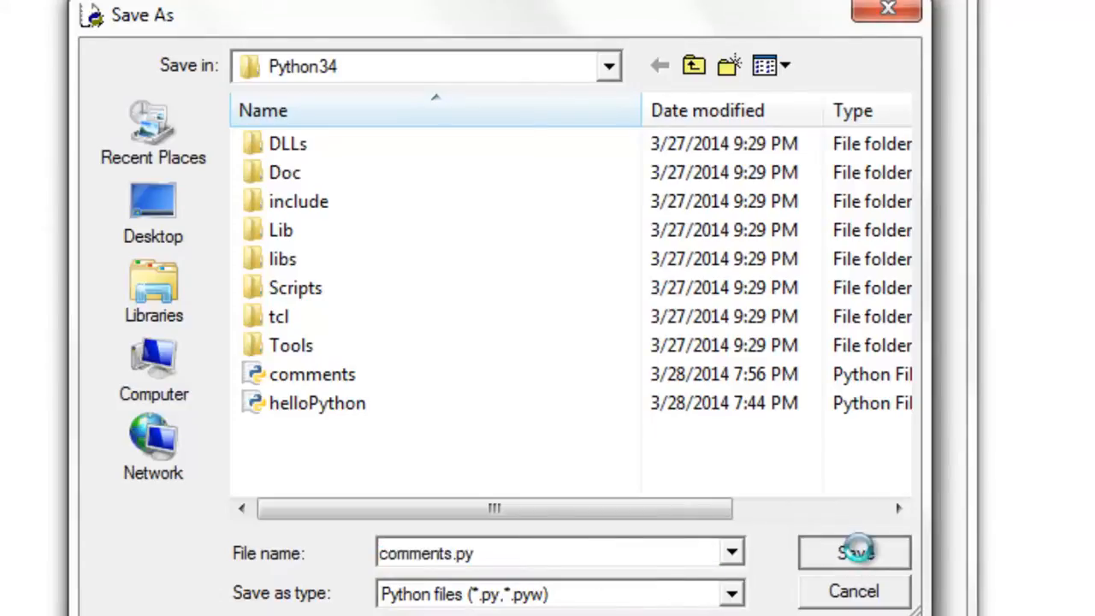
left_click(852, 551)
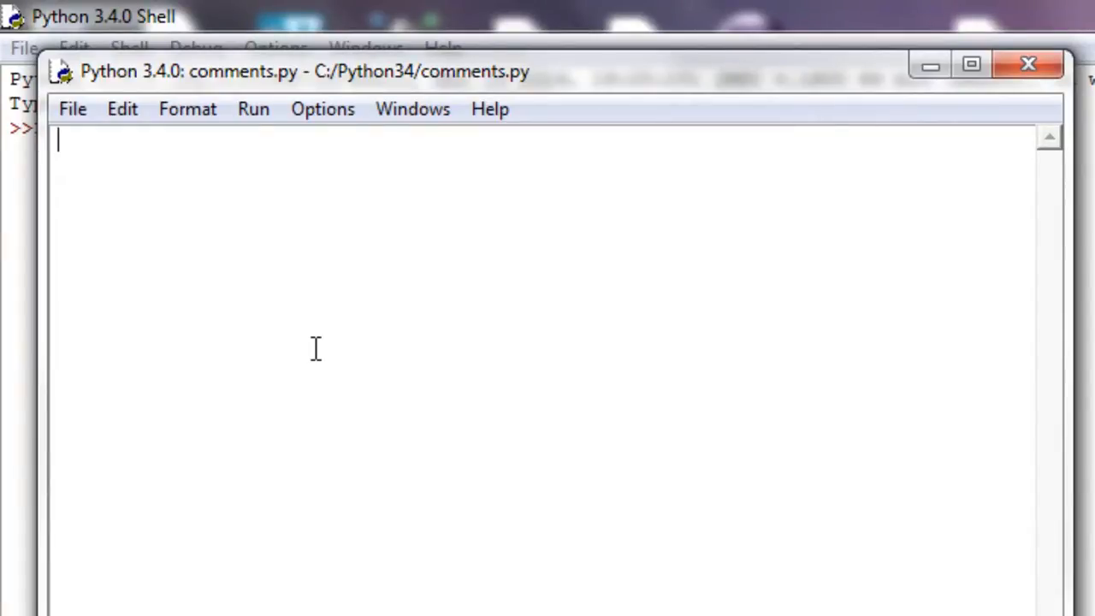
Start the first line of comments.py with a # comment marker
type("#")
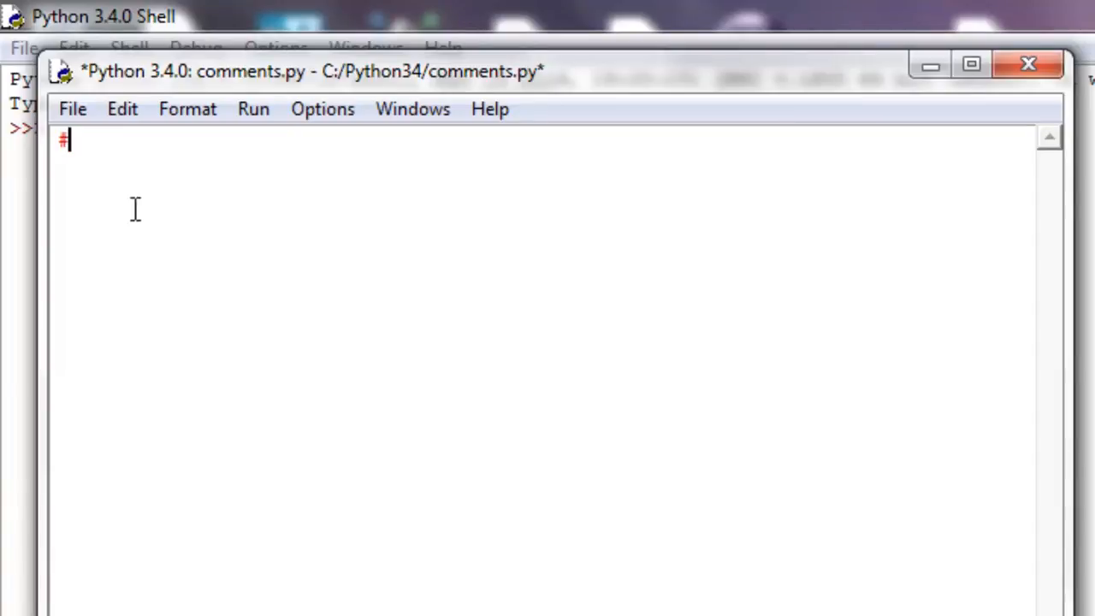
mouse_move(848, 164)
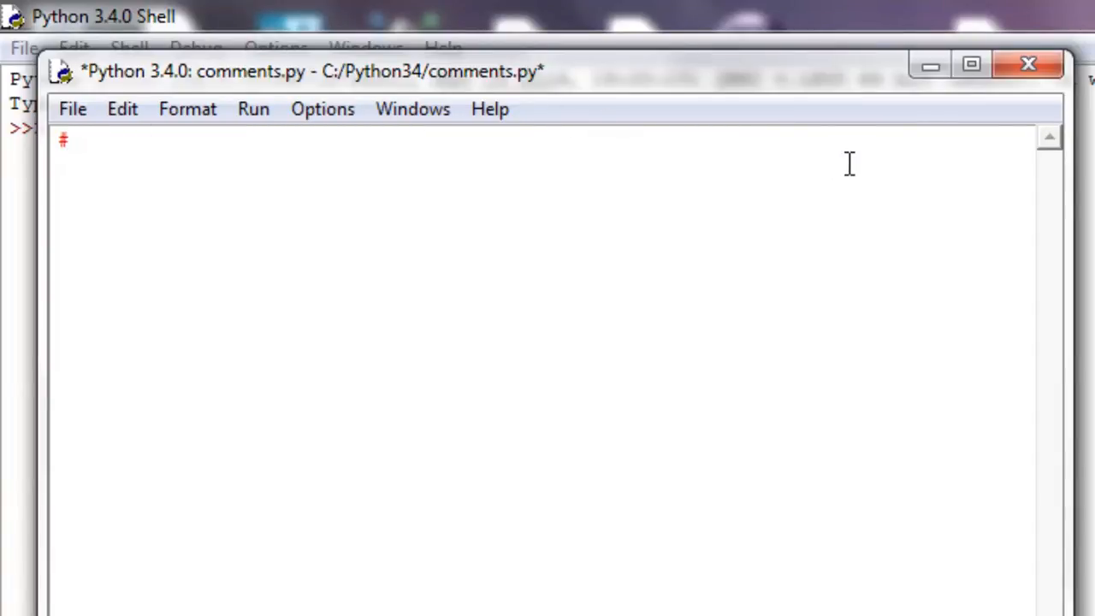
left_click(68, 140)
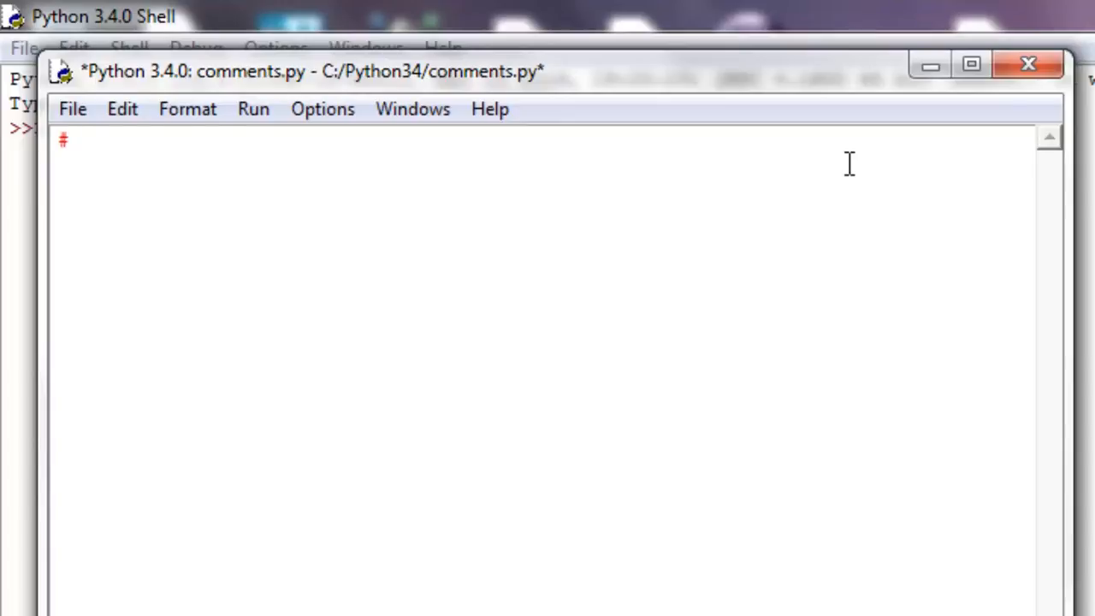
left_click(72, 140)
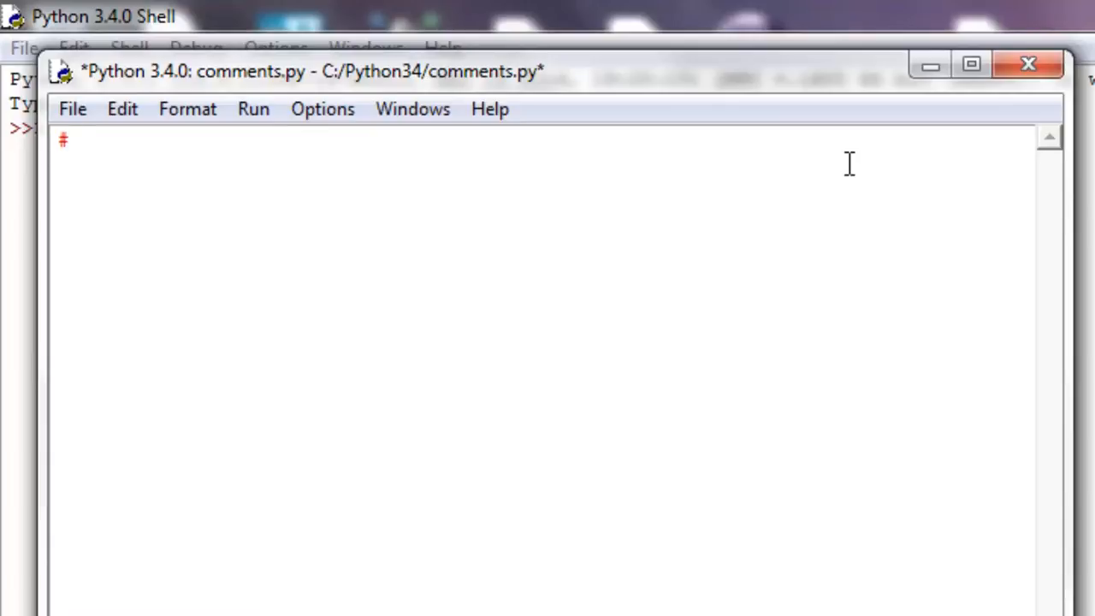
Write the comment text 'this prints hello to screen' after the hash
type("th")
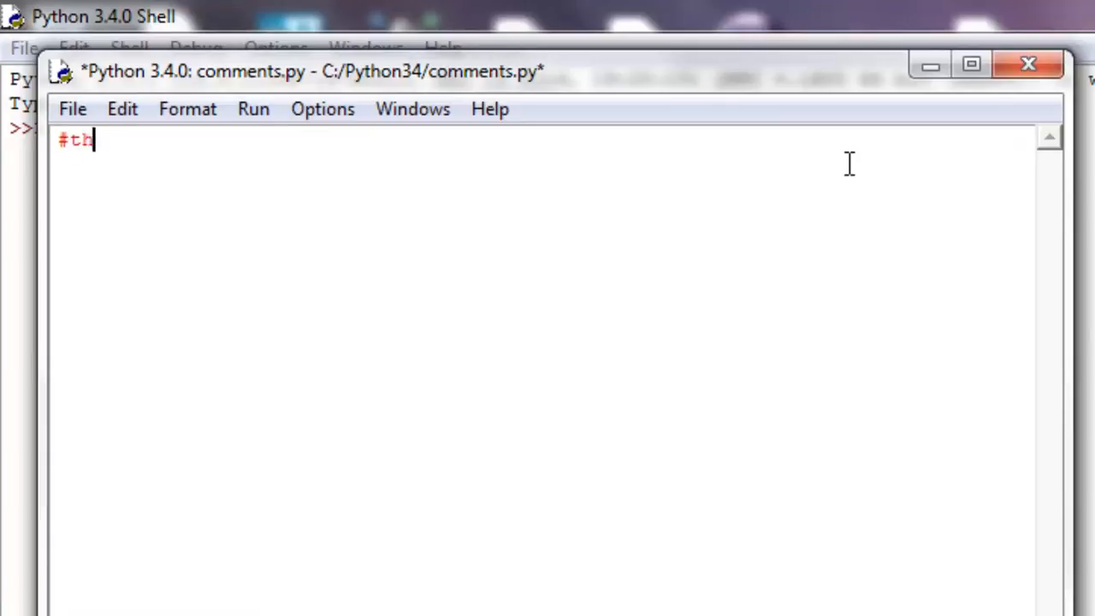
type("is prints h")
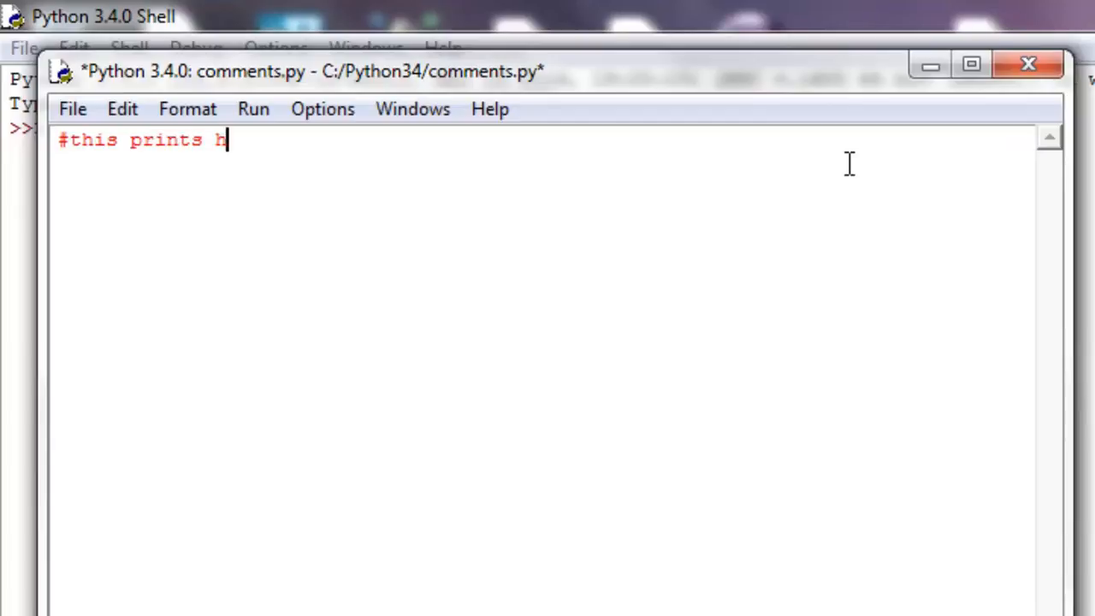
type("ello to scre")
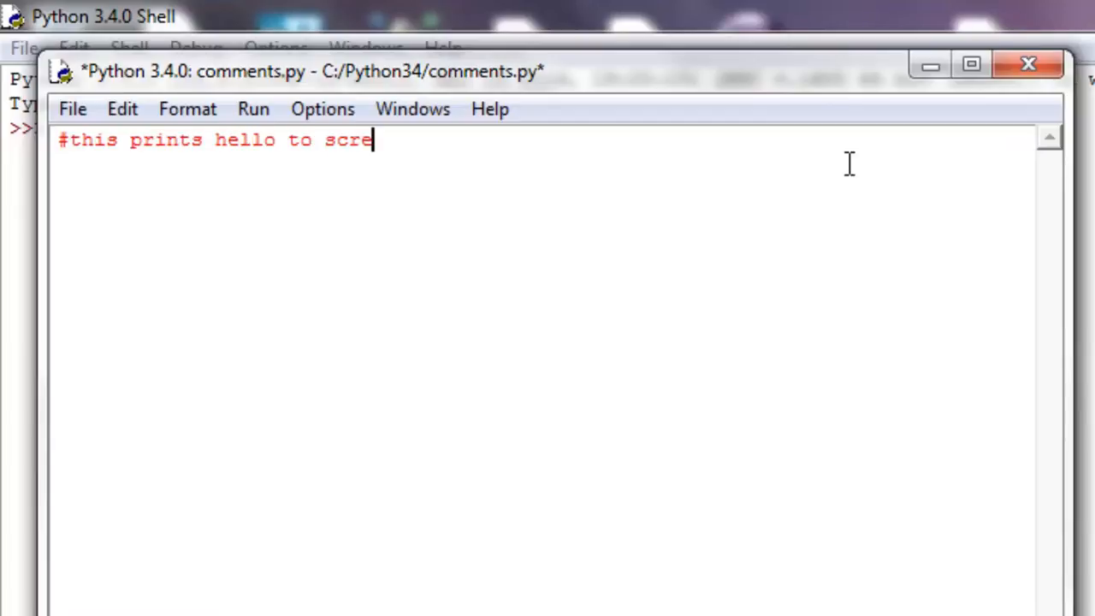
type("en")
left_click(542, 164)
type("print")
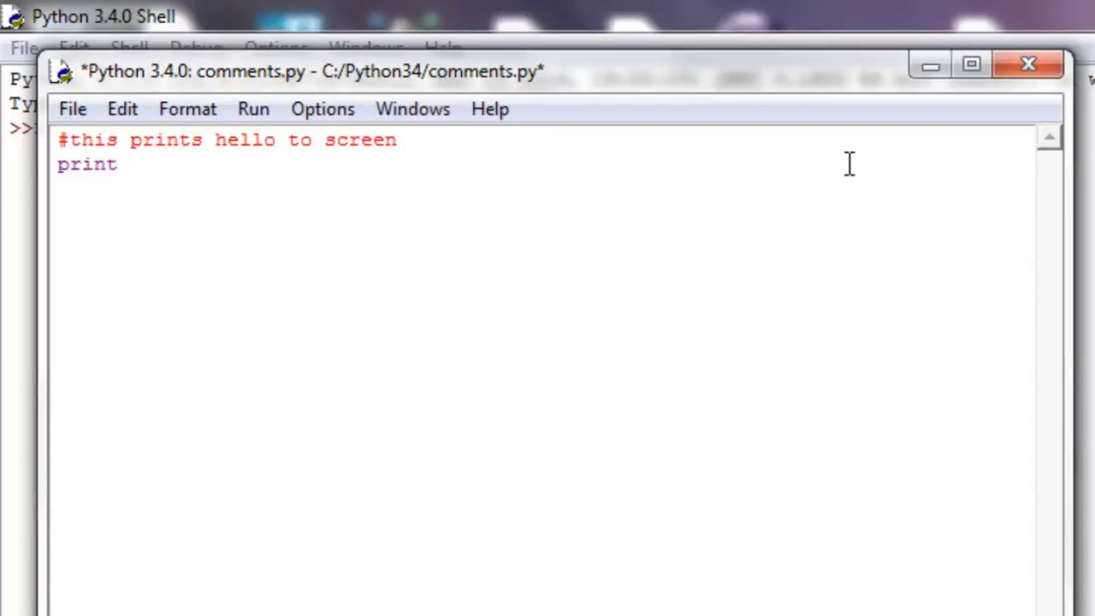
Add print("hello") on the next line and start a new line below it
type("(\"hell")
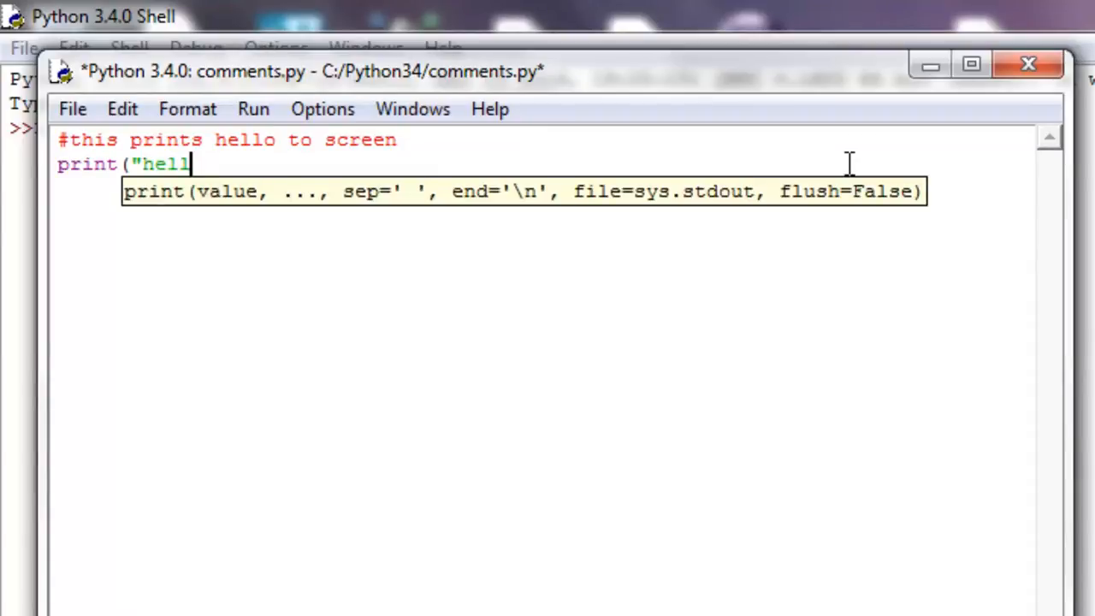
type("o\")")
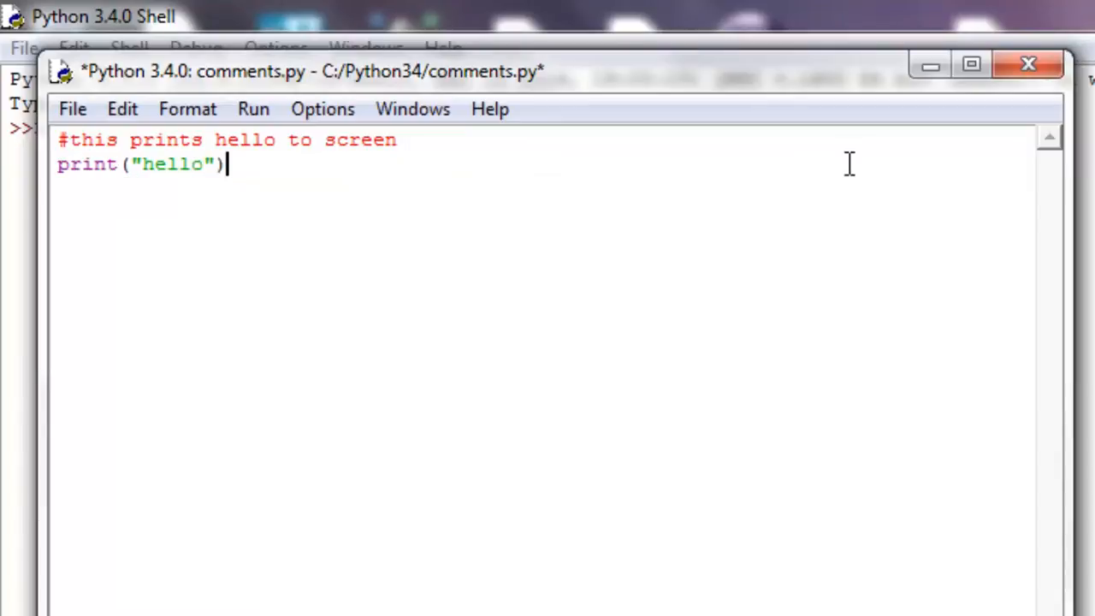
key("Return")
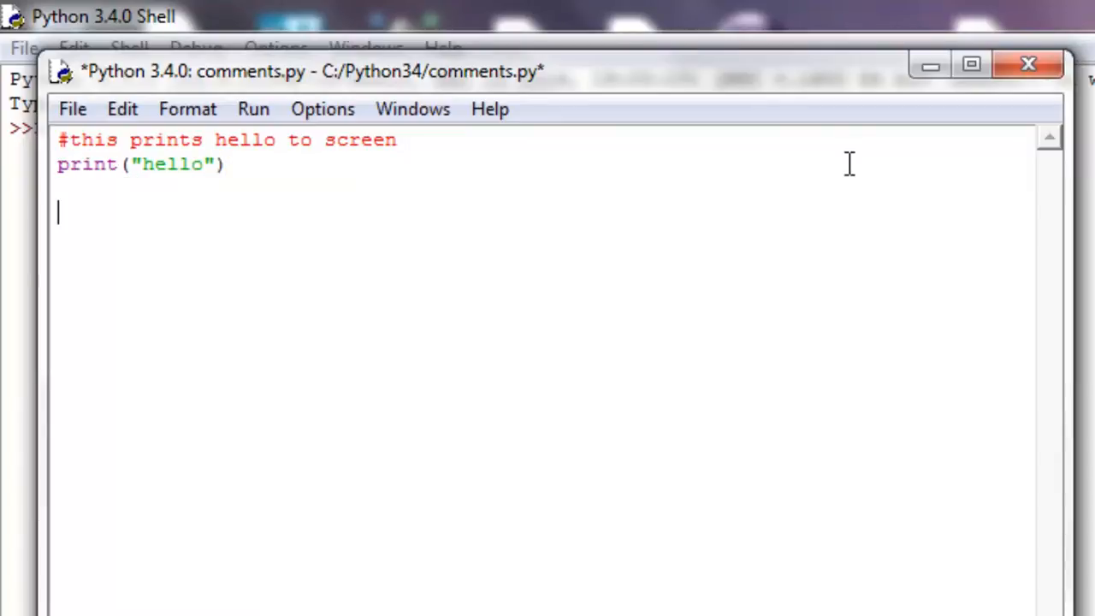
mouse_move(478, 151)
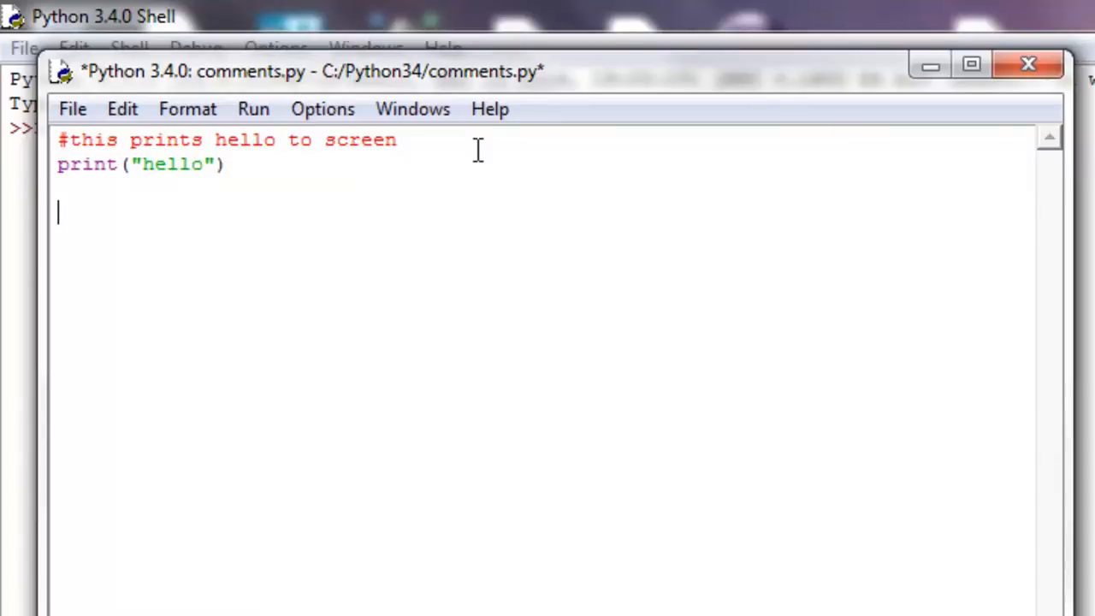
Write the triple-quoted comment 'hey this is multi-line comment' and save comments.py
type("\"\"\"")
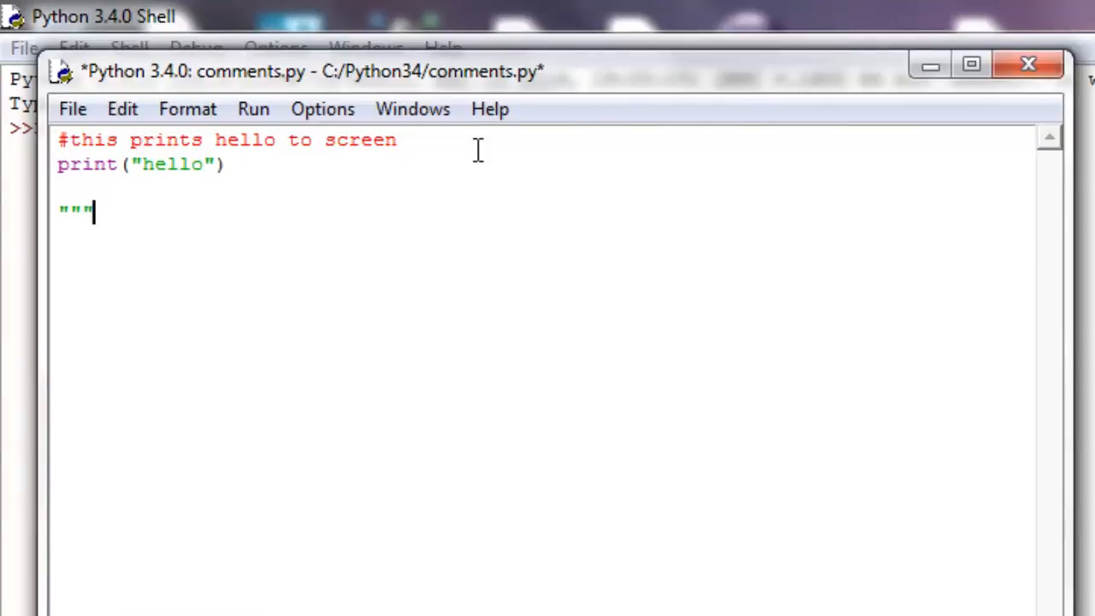
type("hey")
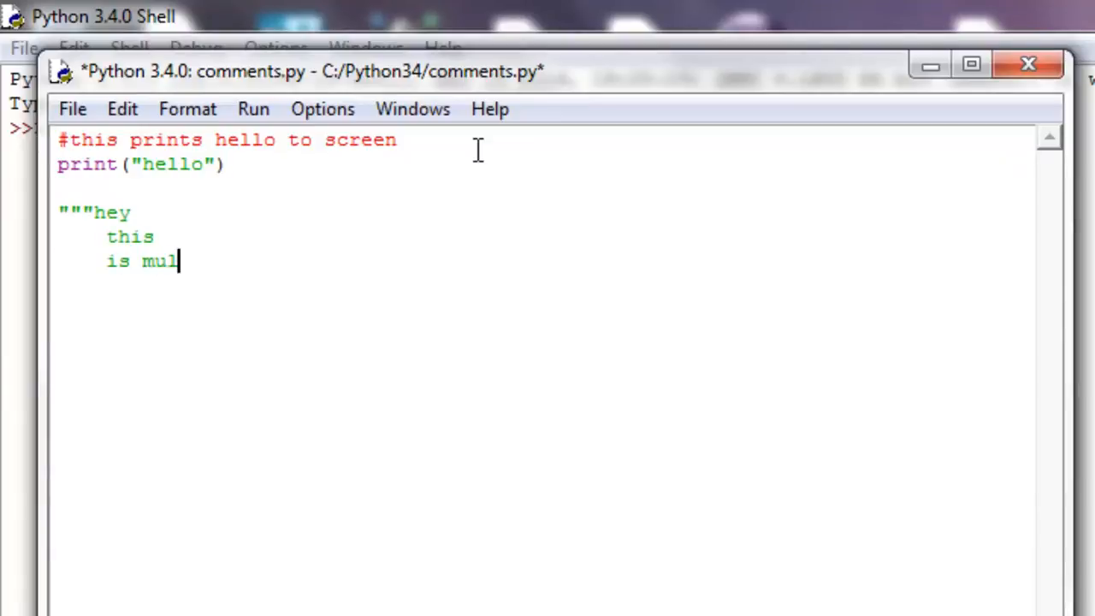
type("ti-l")
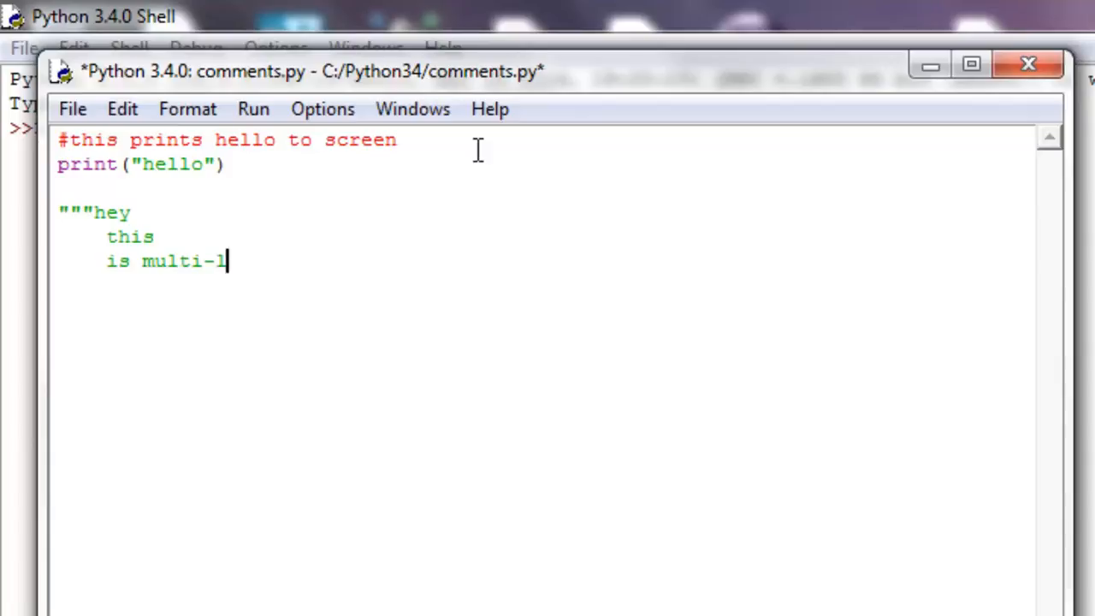
type("ine")
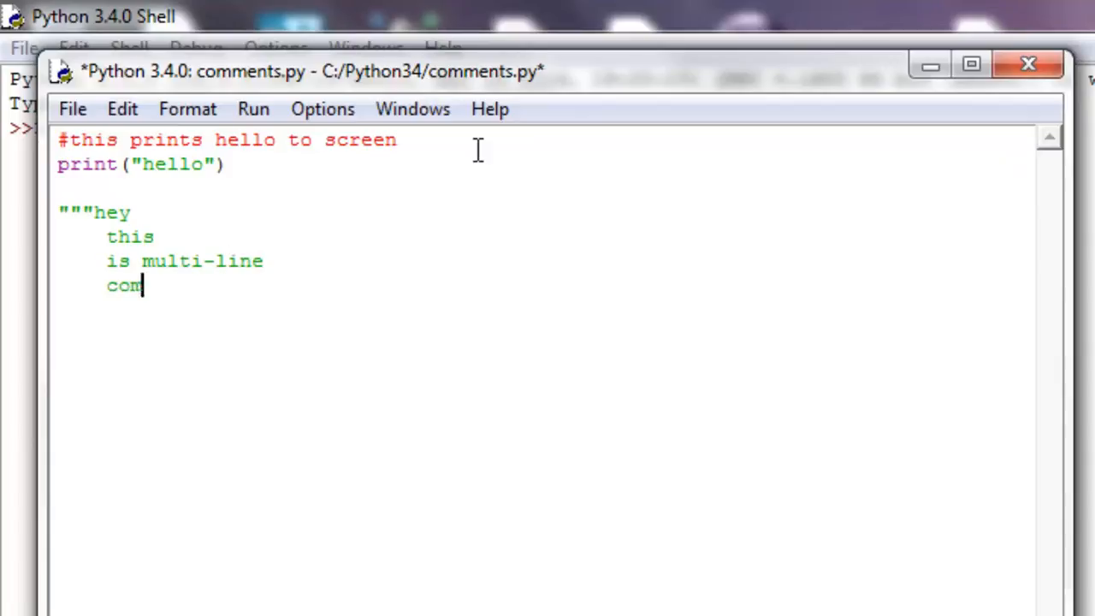
type("ment\"\"")
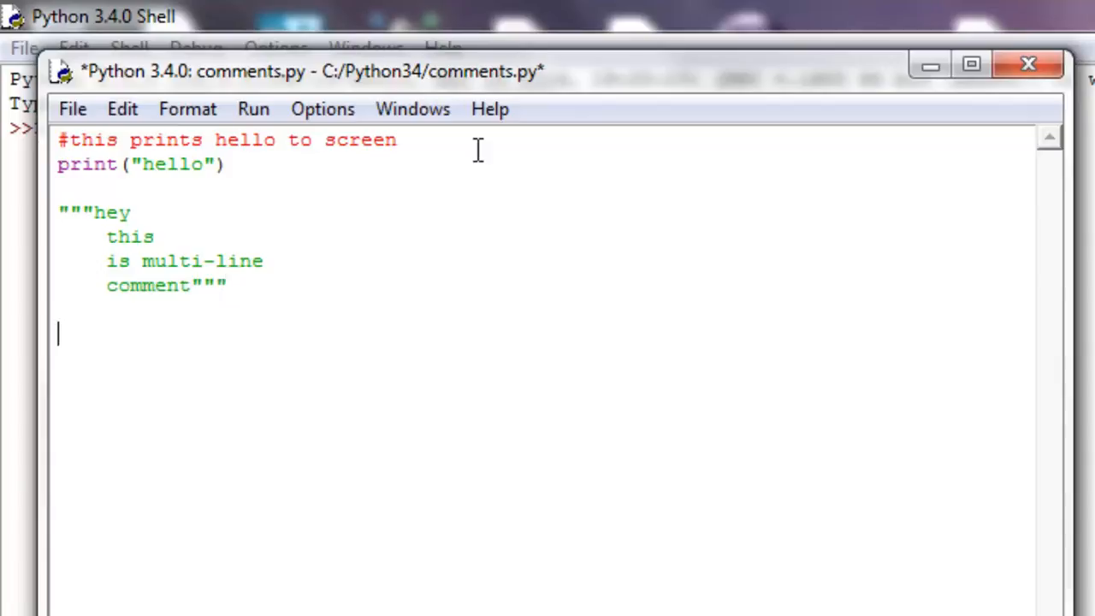
mouse_move(181, 201)
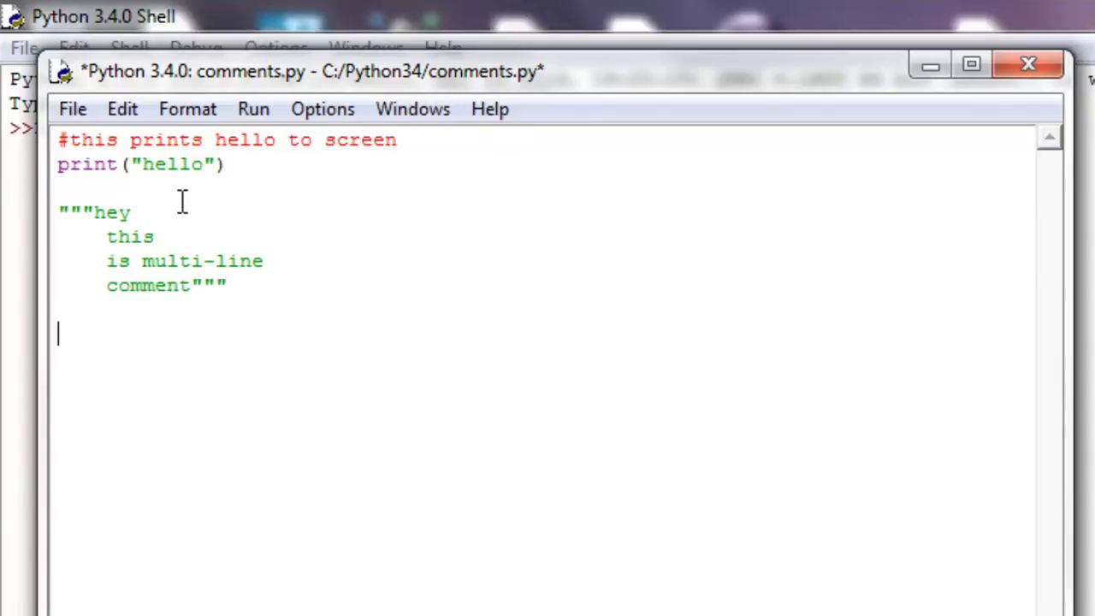
mouse_move(399, 465)
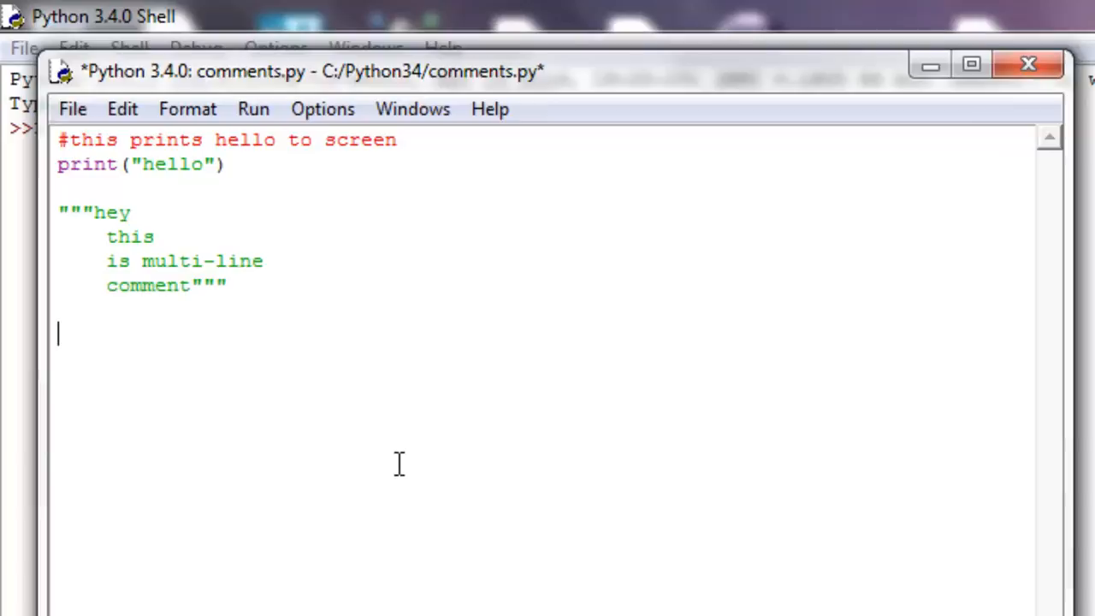
key("ctrl+s")
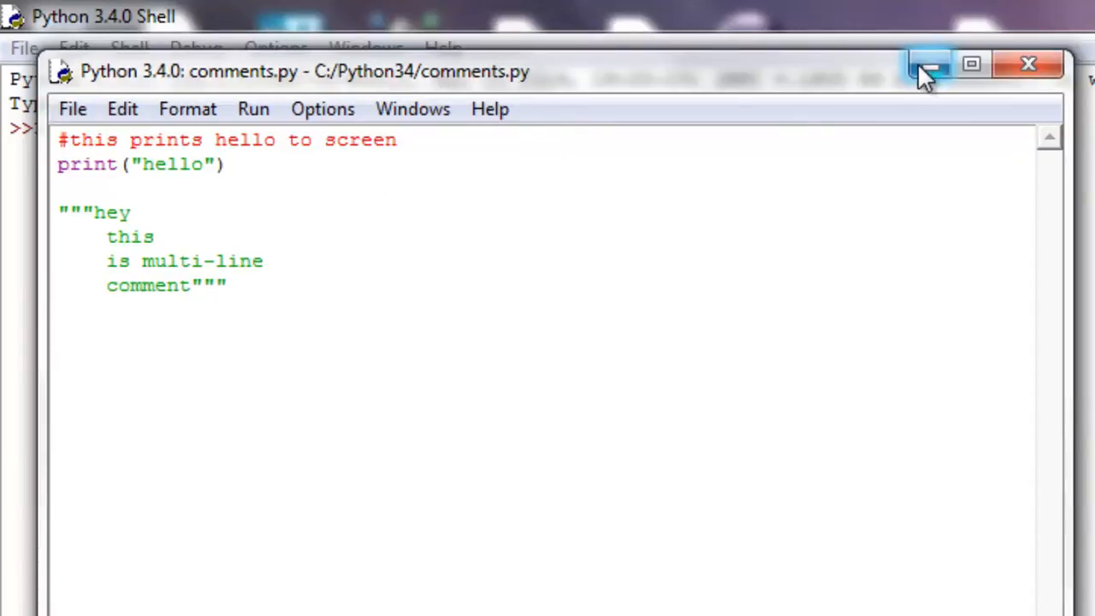
Run comments.py with Run Module so the shell prints only hello
left_click(253, 110)
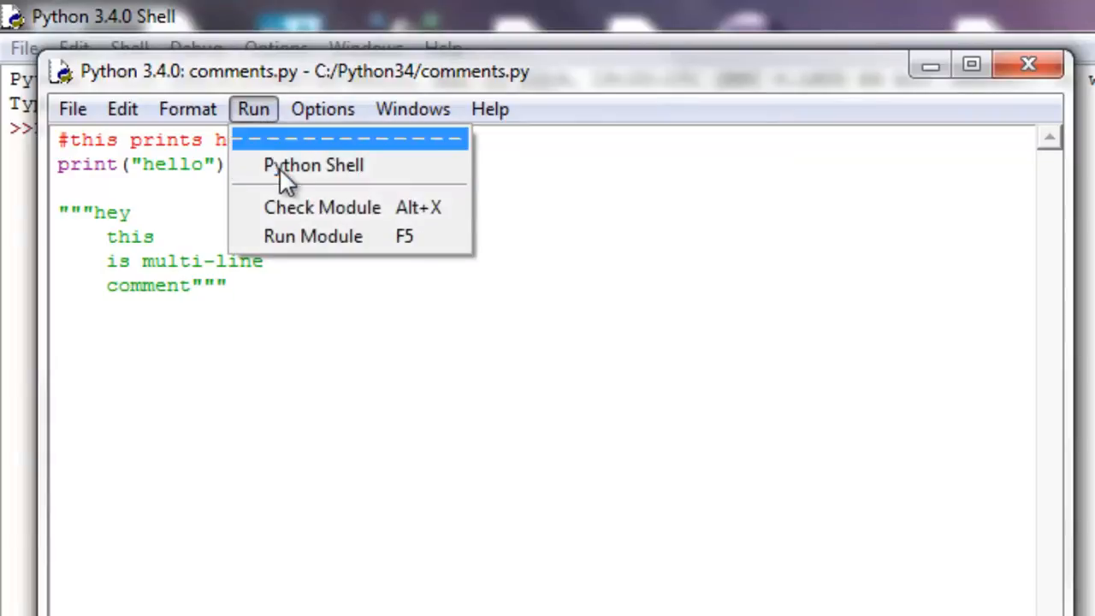
mouse_move(329, 243)
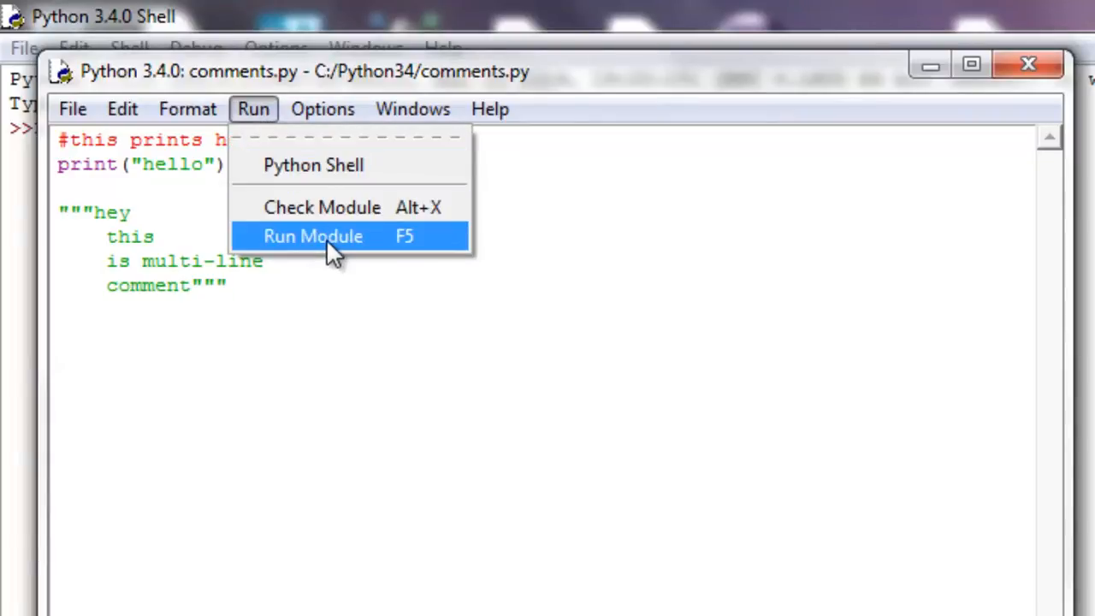
left_click(313, 236)
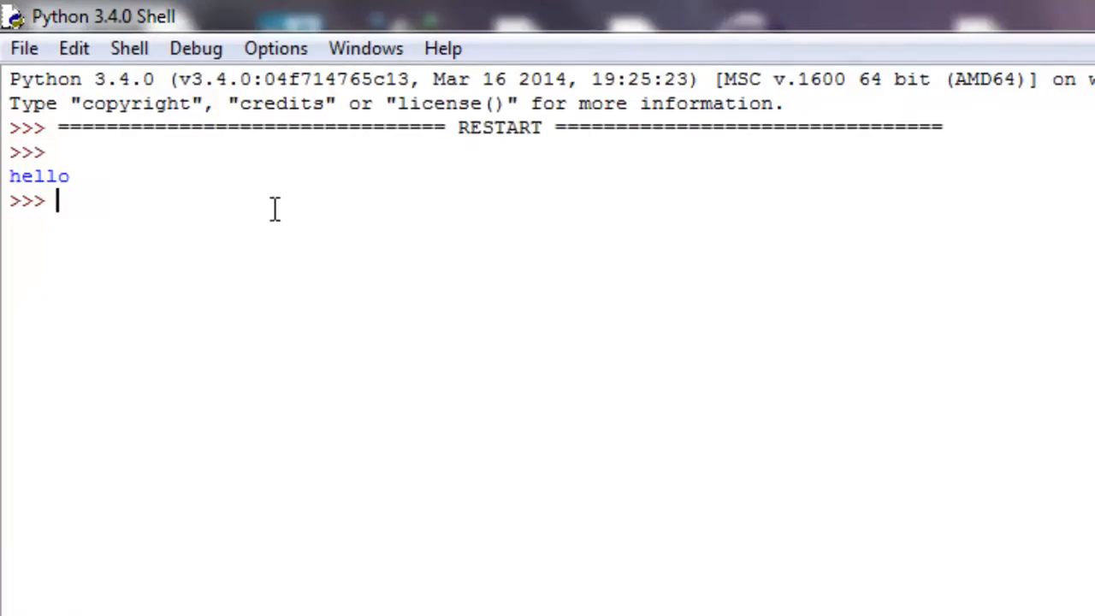
mouse_move(334, 532)
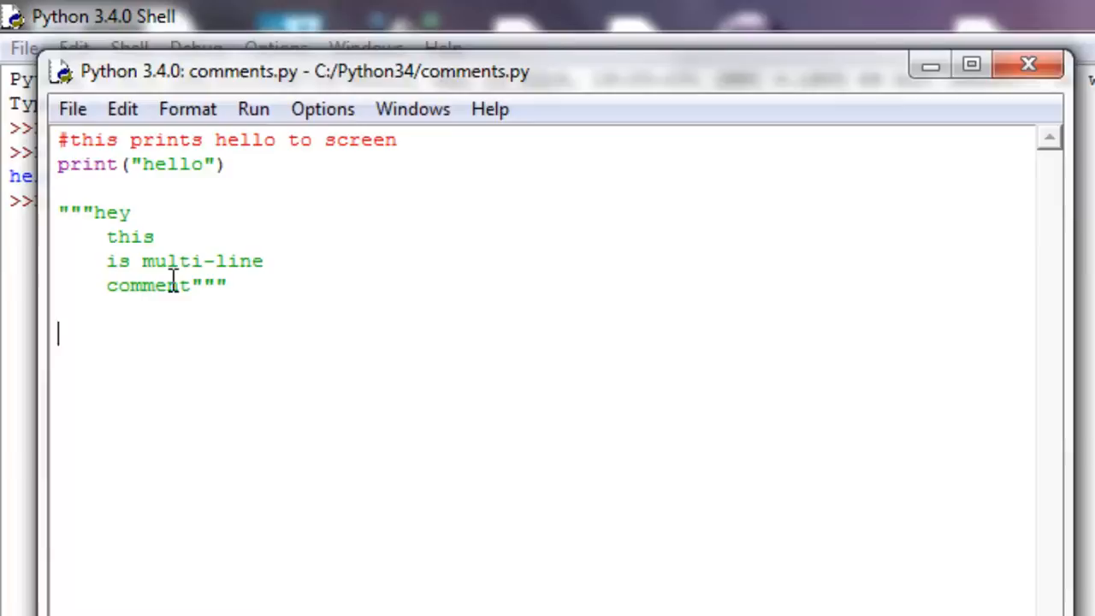
left_click(60, 140)
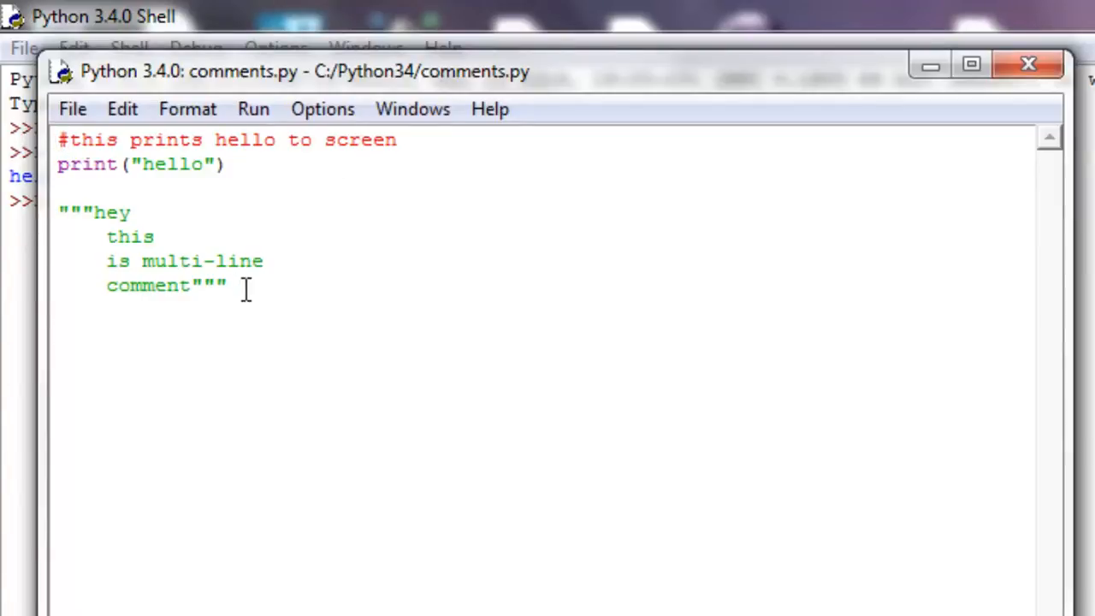
key("Return")
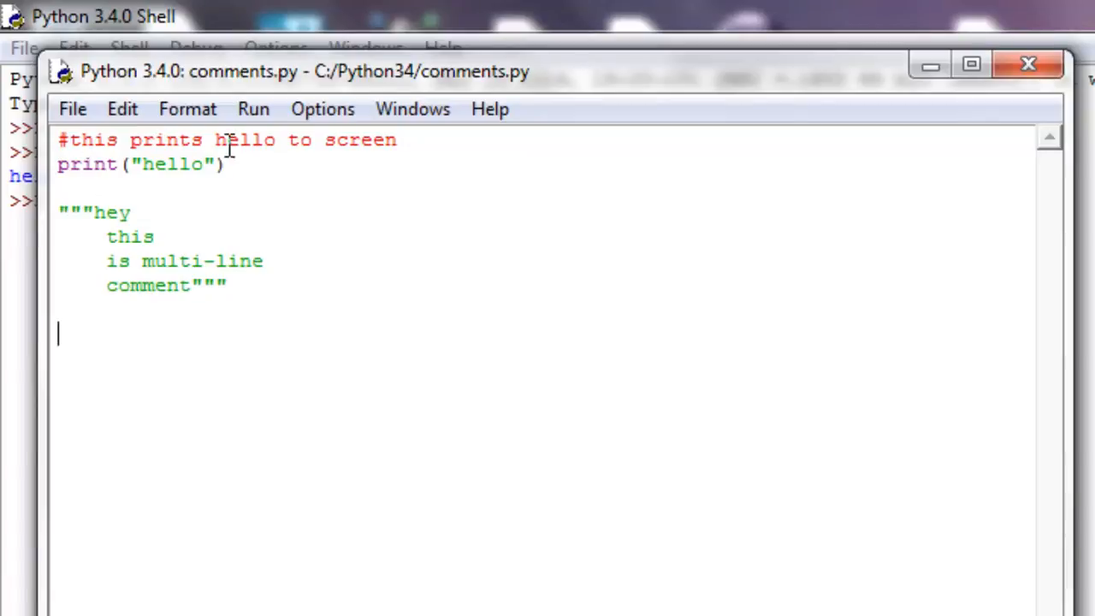
mouse_move(258, 215)
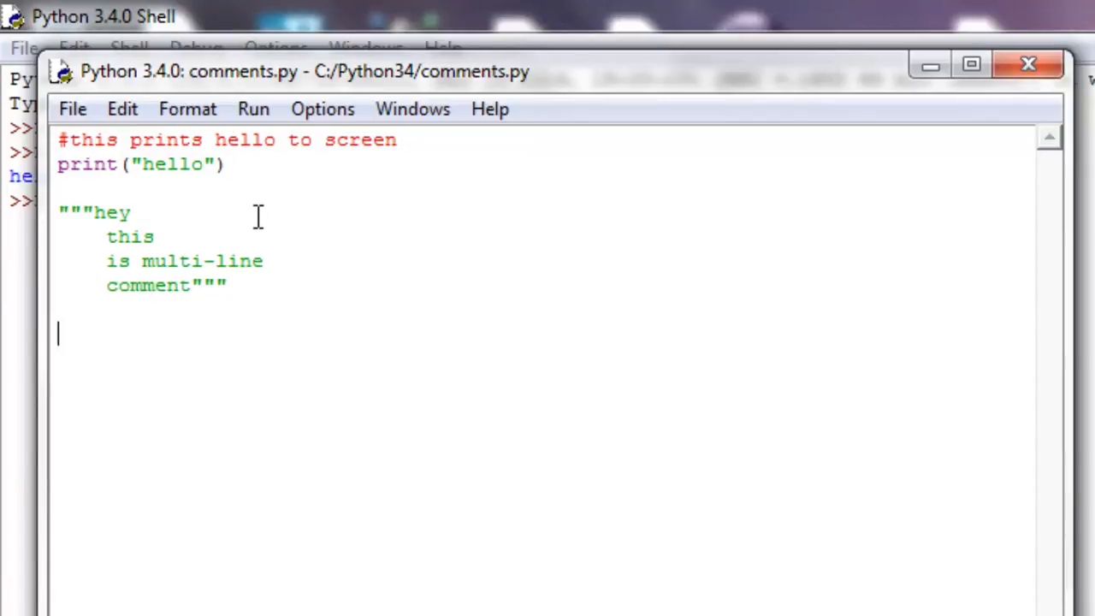
left_click(229, 164)
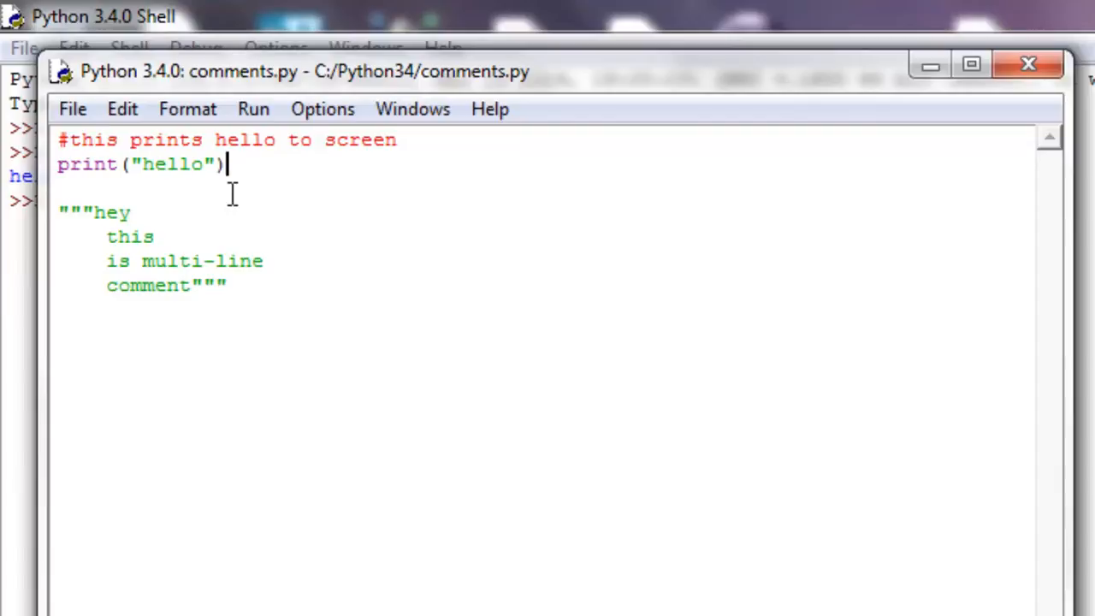
mouse_move(260, 288)
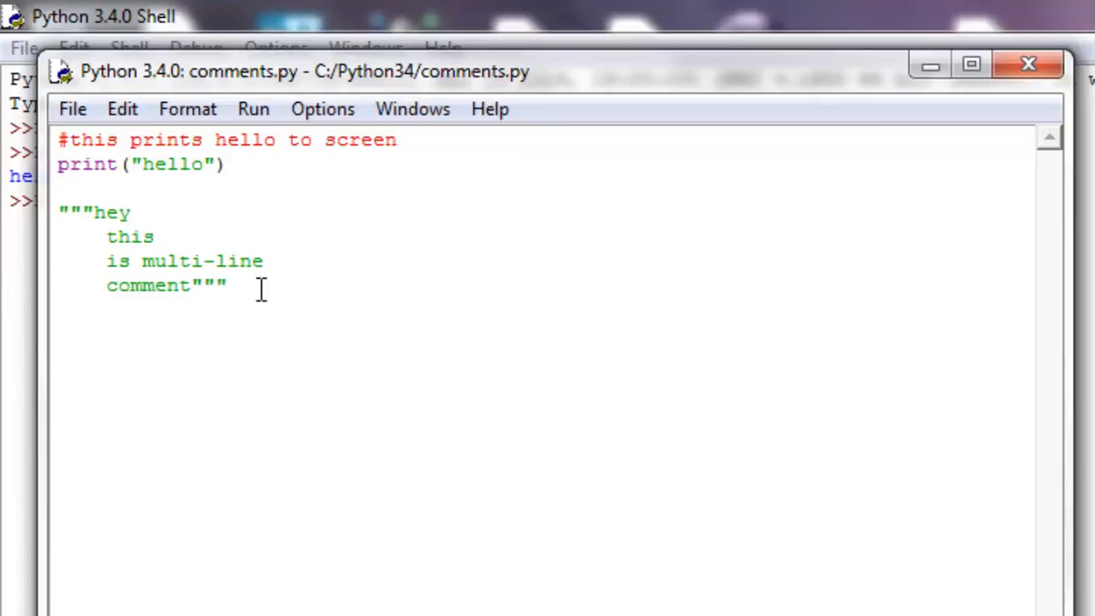
left_click(137, 164)
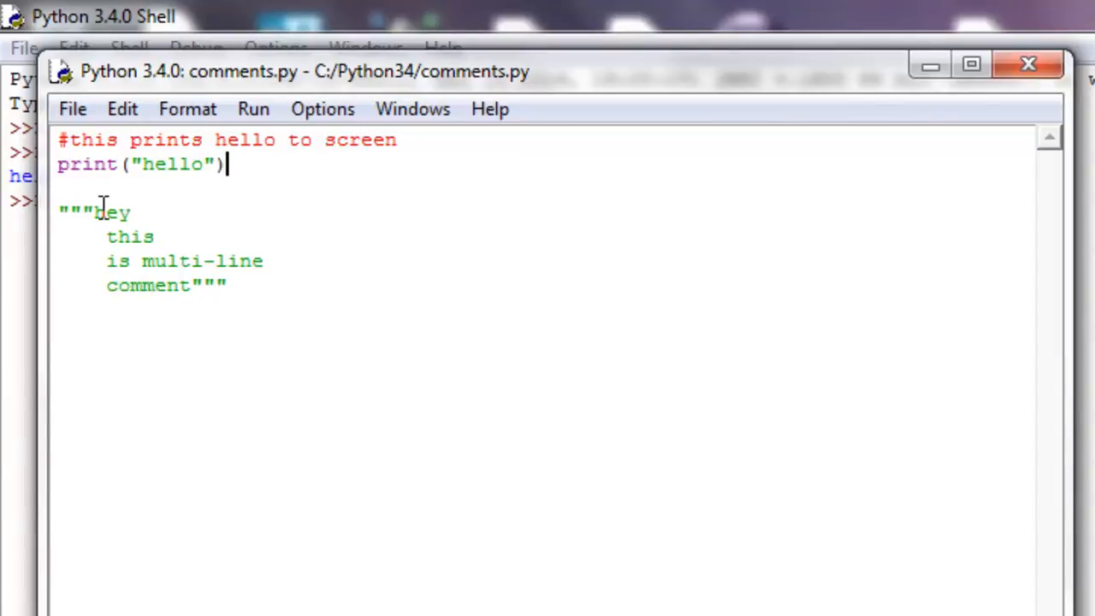
mouse_move(185, 294)
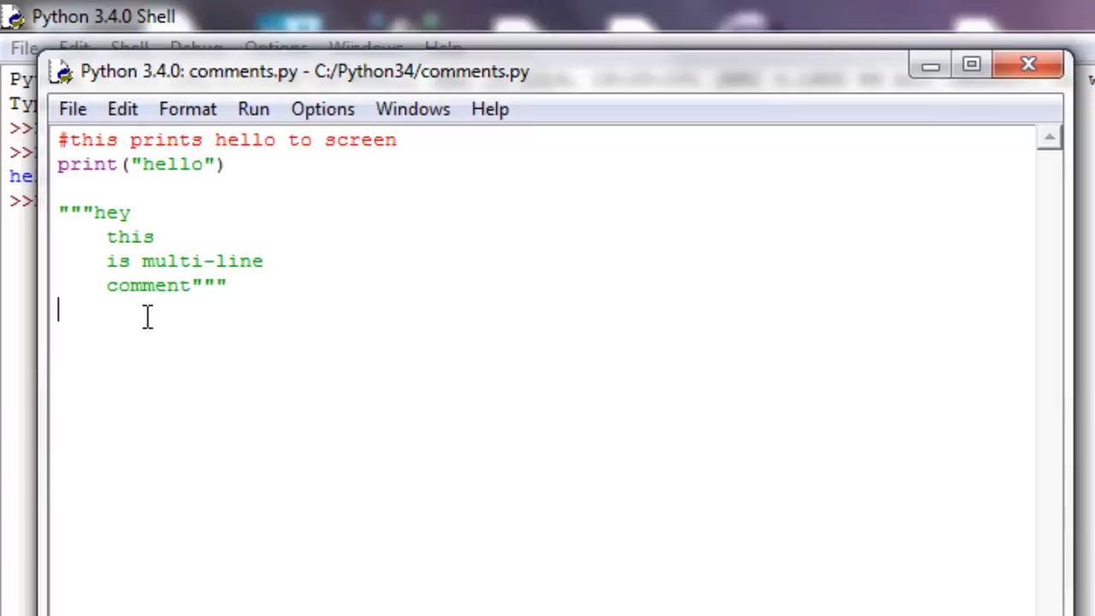
Add print(5+5) below the multi-line comment with blank lines separating them
type("print(")
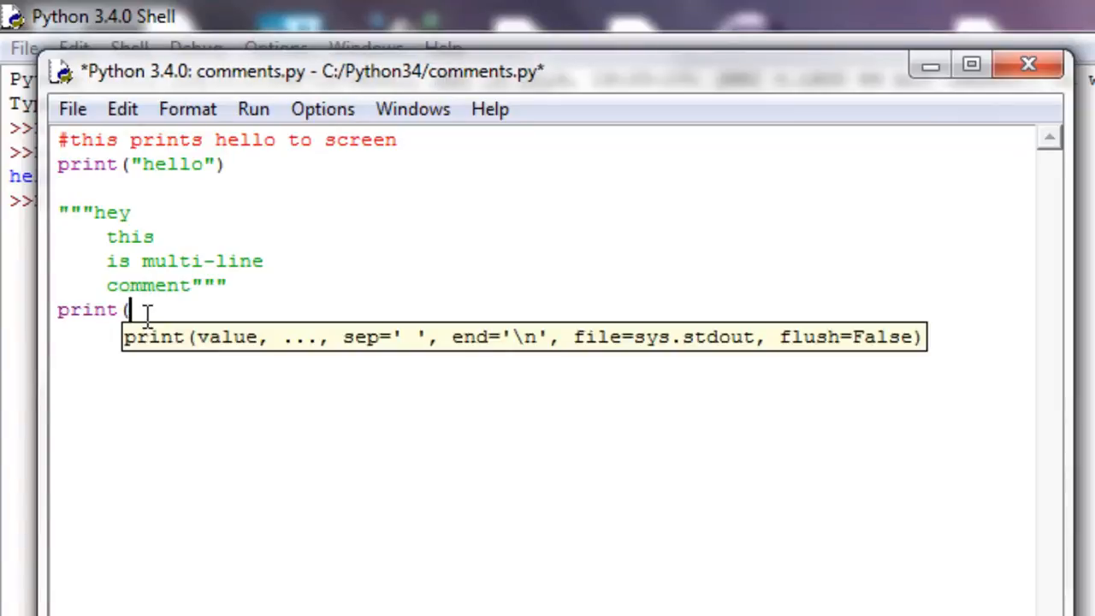
type("5+5")
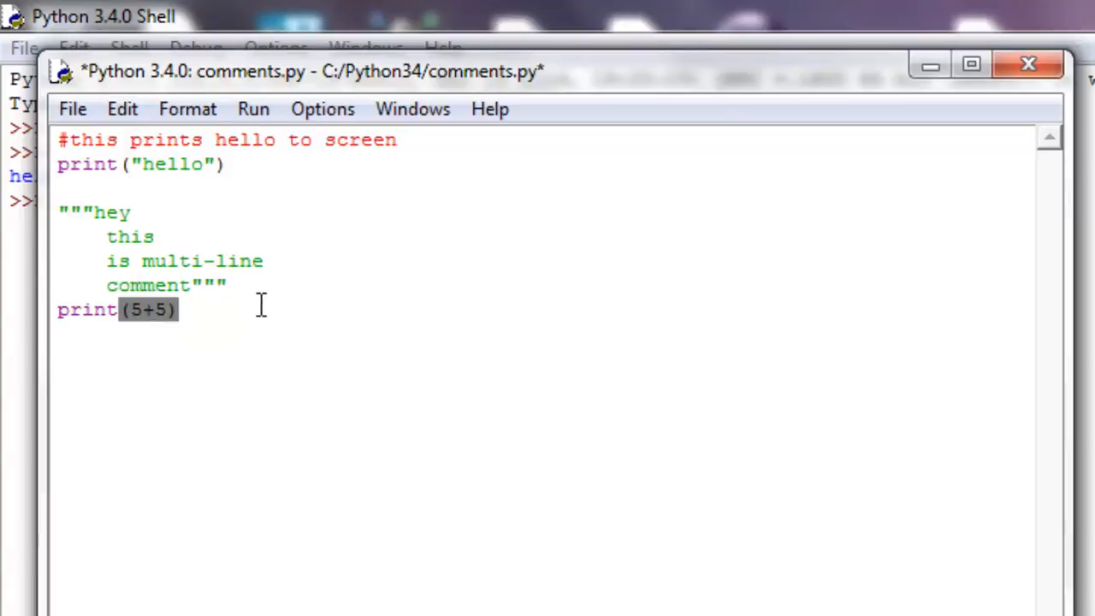
left_click(219, 164)
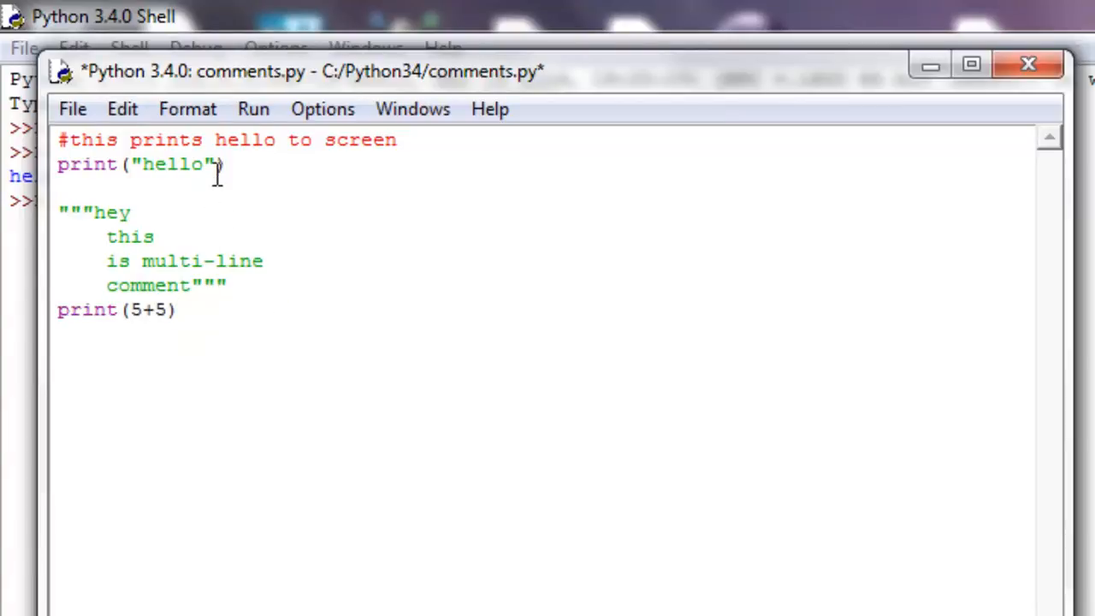
left_click(178, 310)
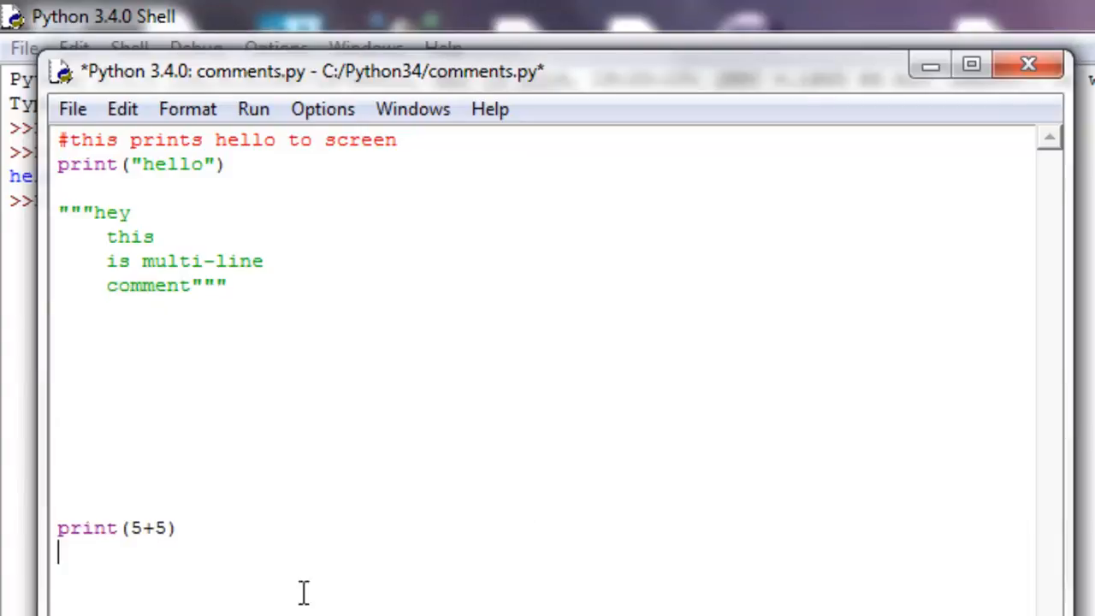
mouse_move(226, 243)
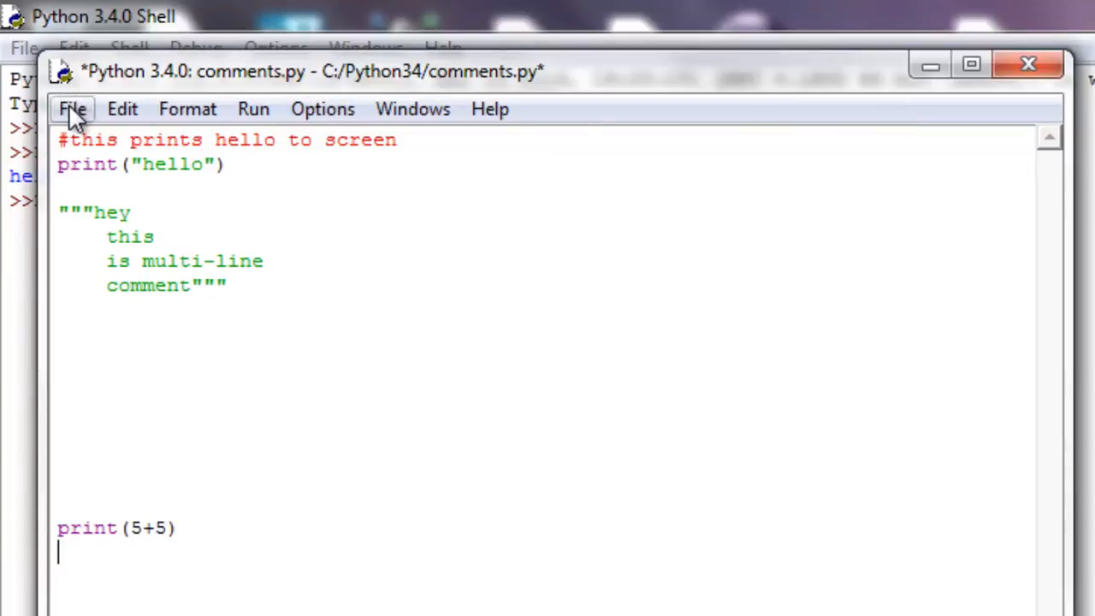
Save comments.py and rerun it with F5 so the shell shows hello and 10
key("ctrl+s")
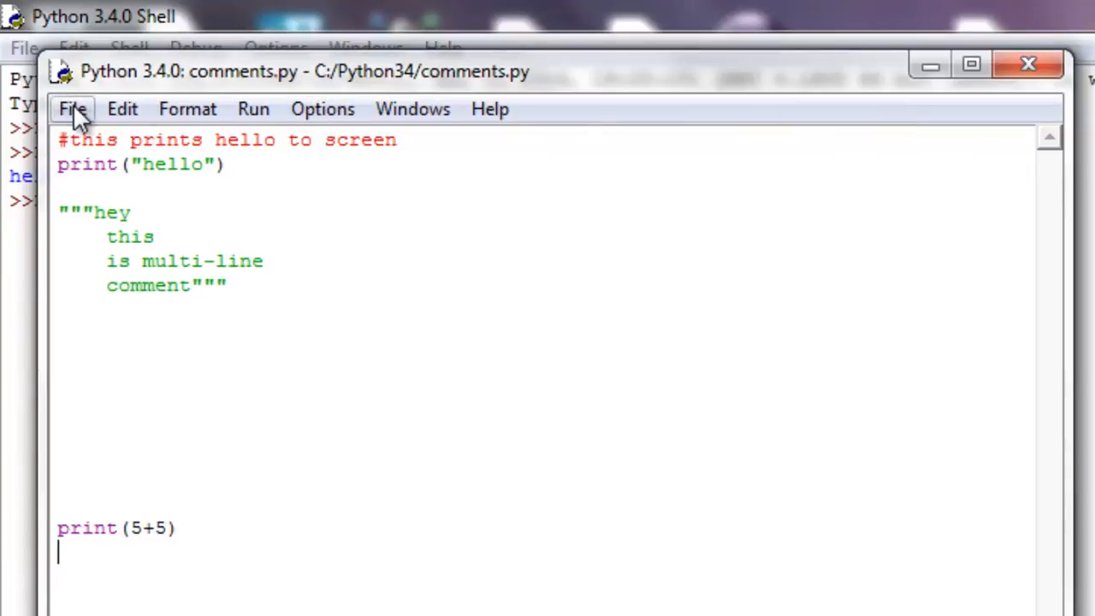
mouse_move(407, 85)
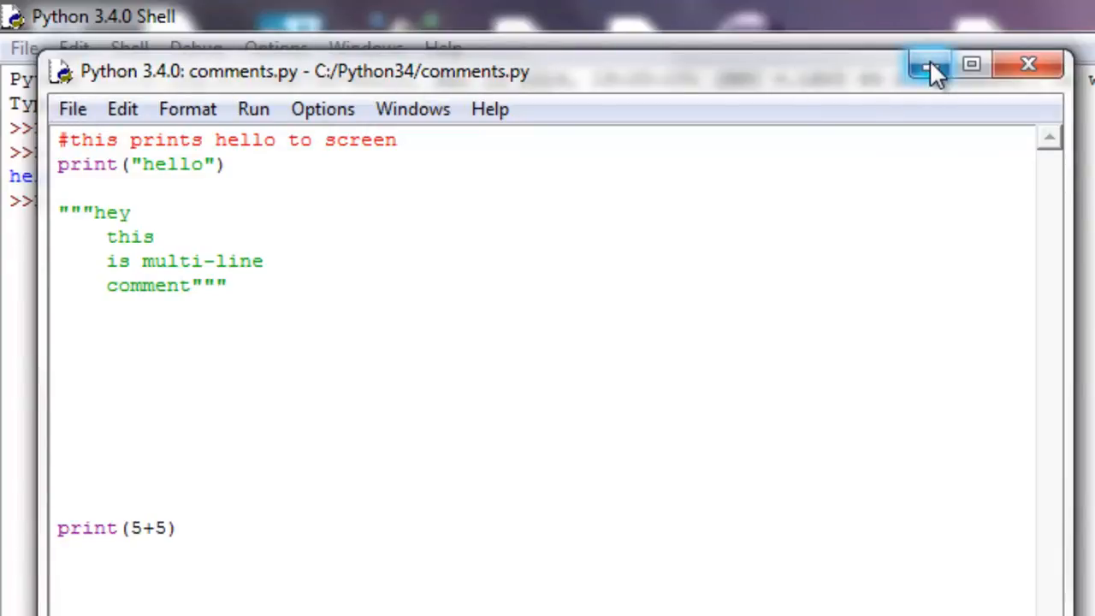
mouse_move(253, 109)
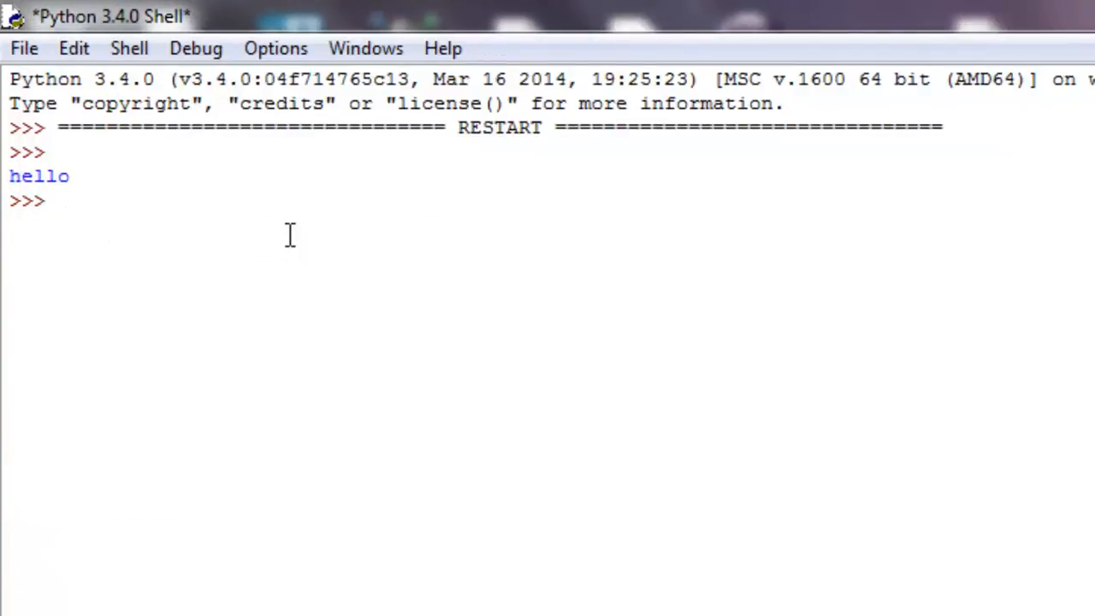
key("F5")
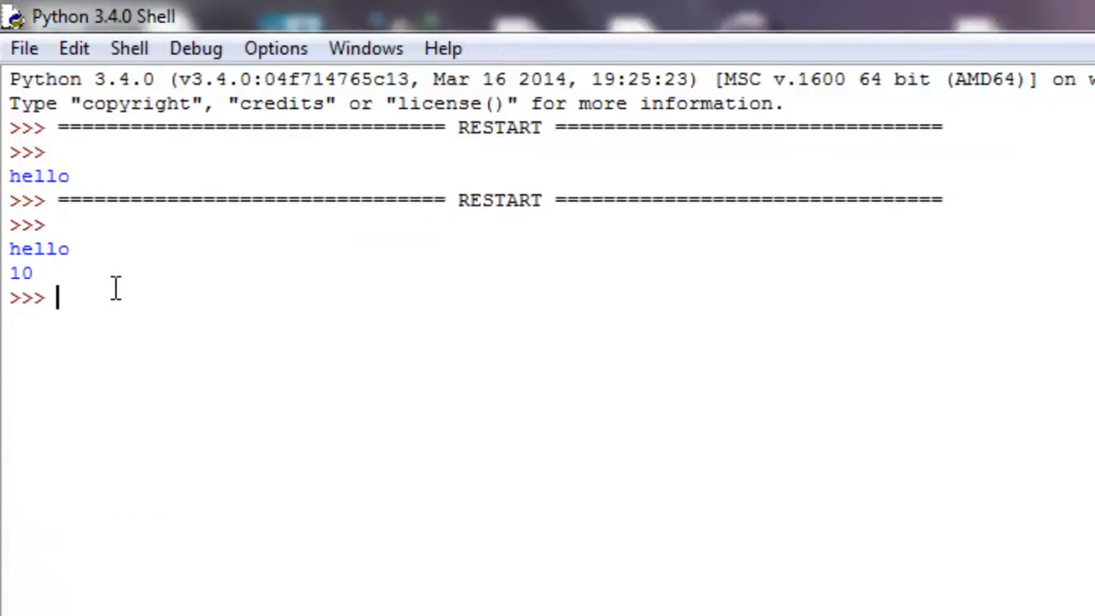